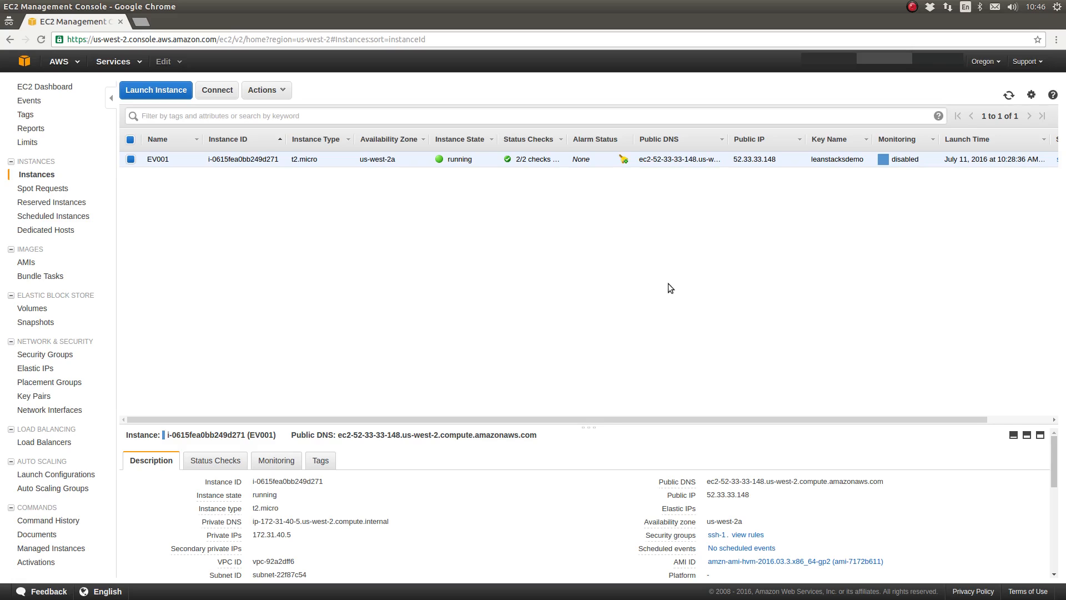
pyautogui.moveTo(435, 279)
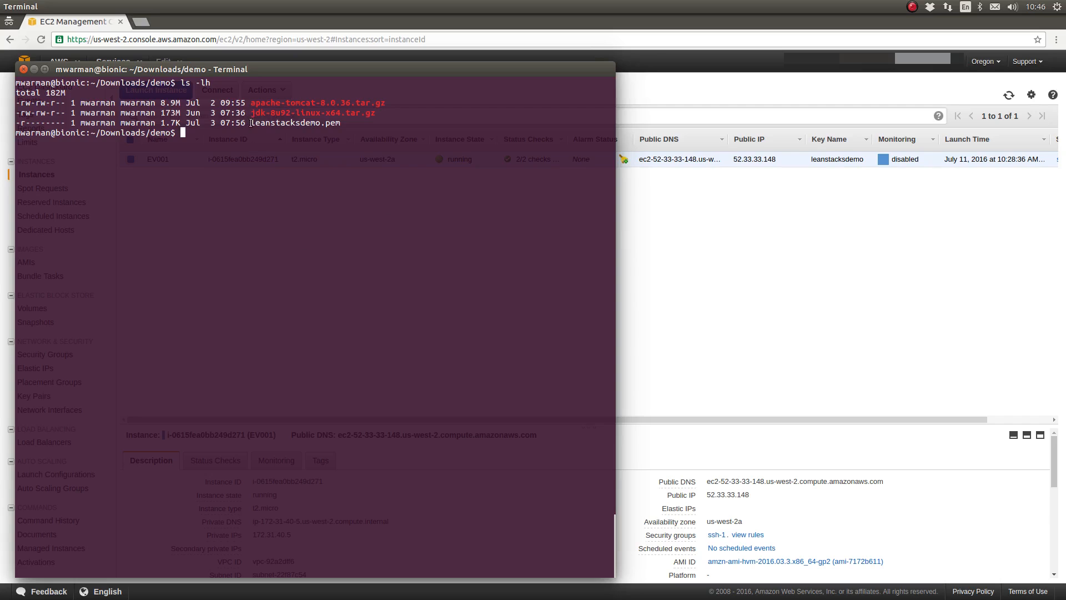
pyautogui.doubleClick(295, 122)
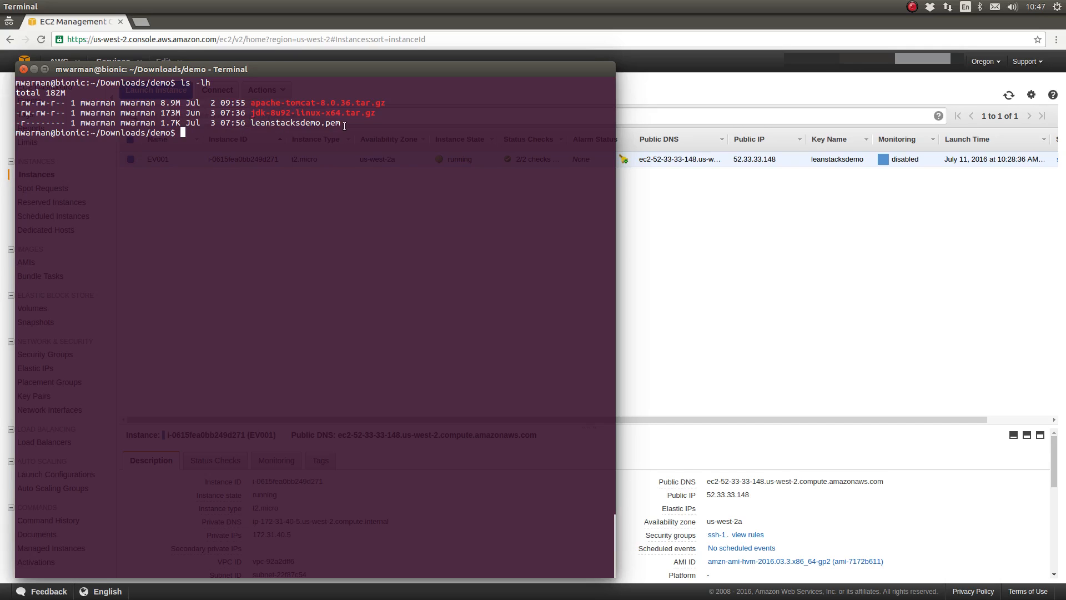
pyautogui.moveTo(303, 329)
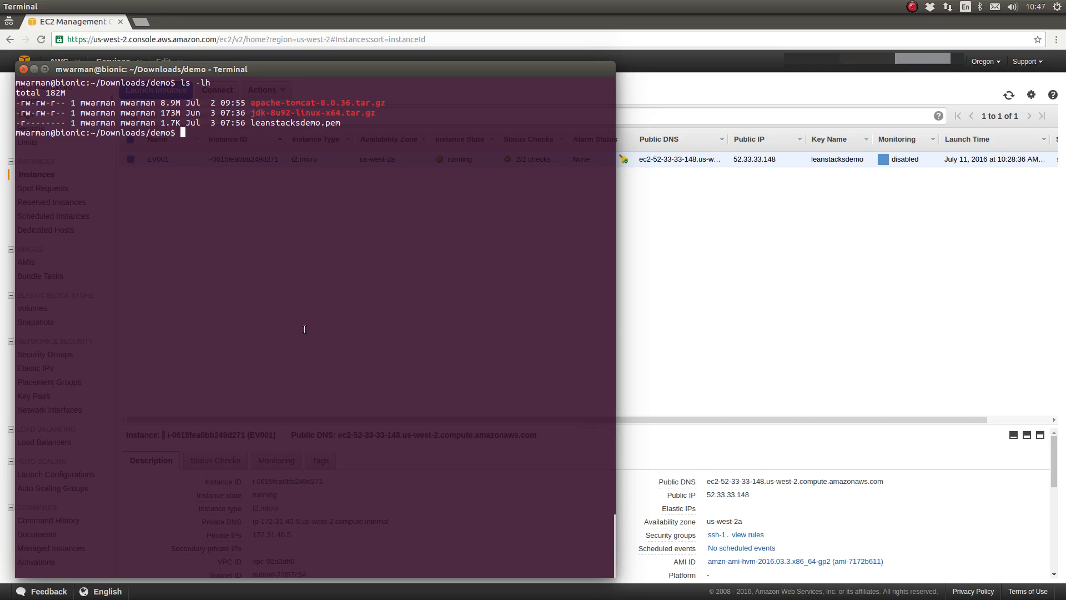
pyautogui.write('ssh')
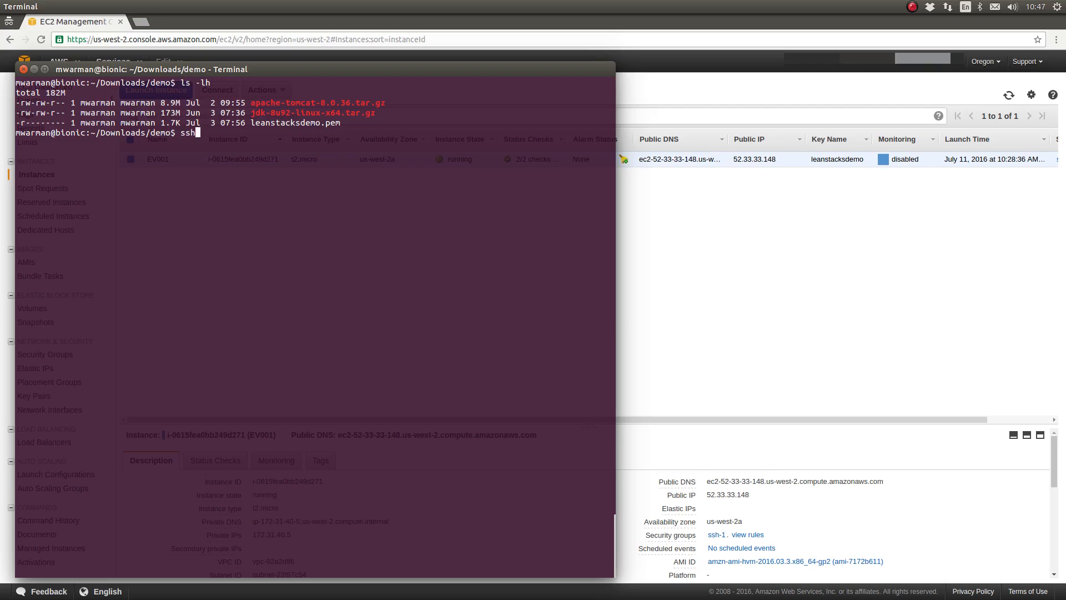
pyautogui.write('-i')
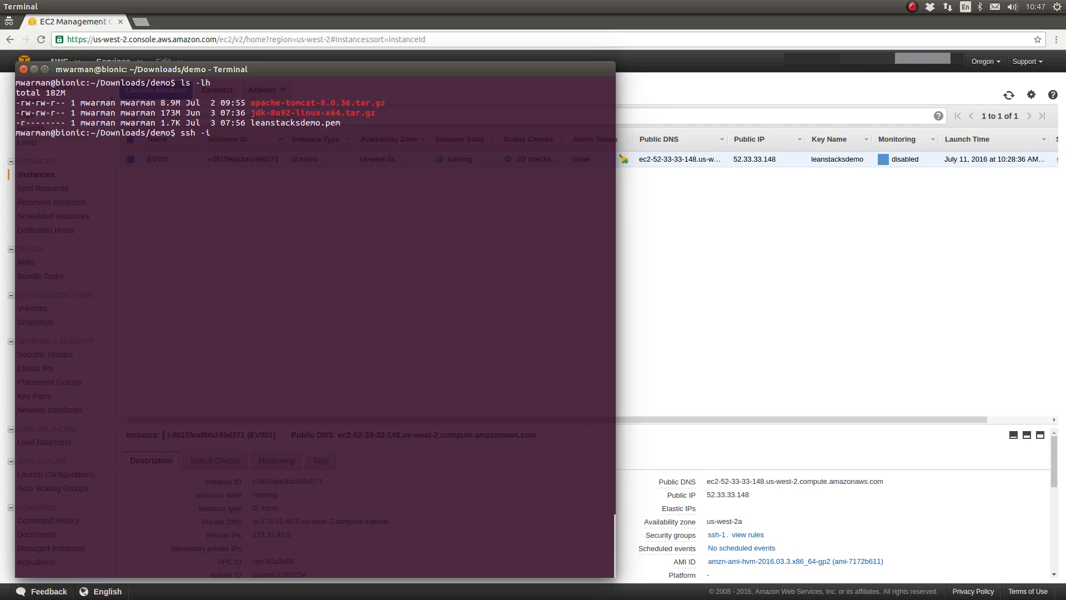
pyautogui.write('leanstacksdemo.pem')
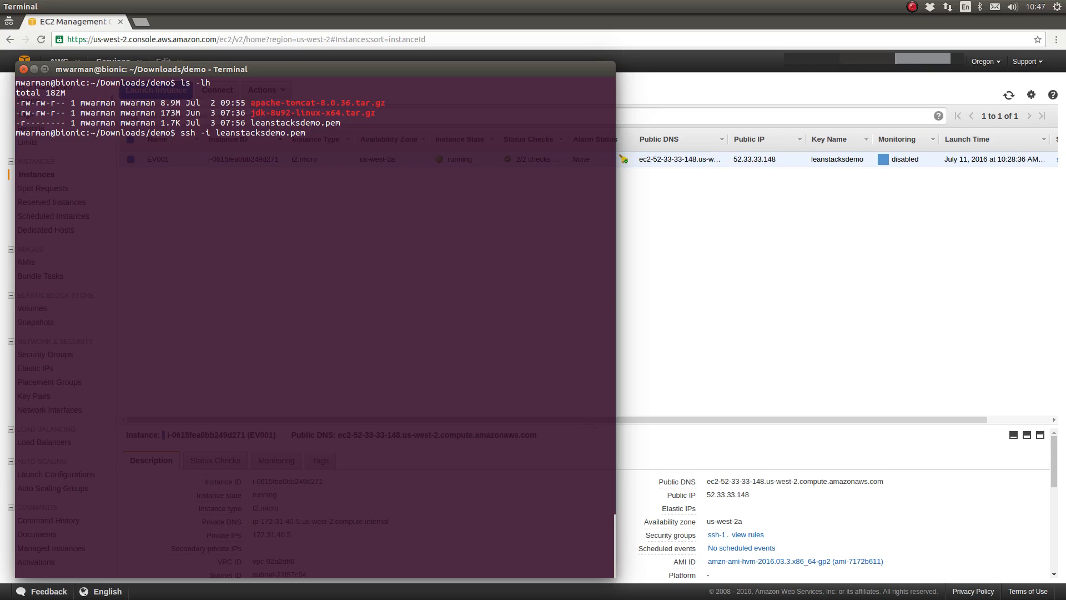
pyautogui.write('ec2-user')
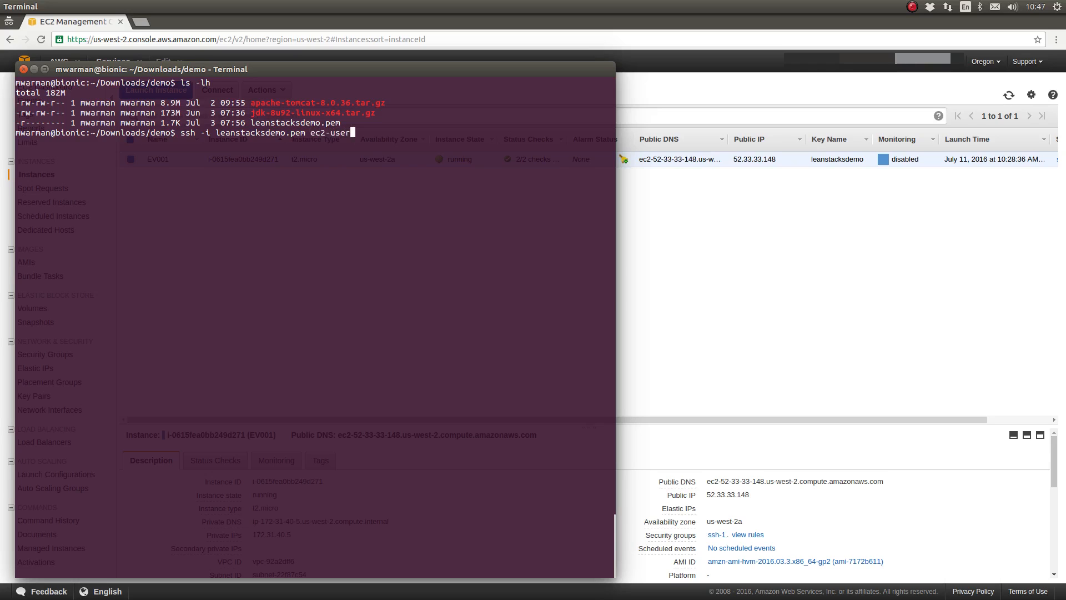
pyautogui.write('@')
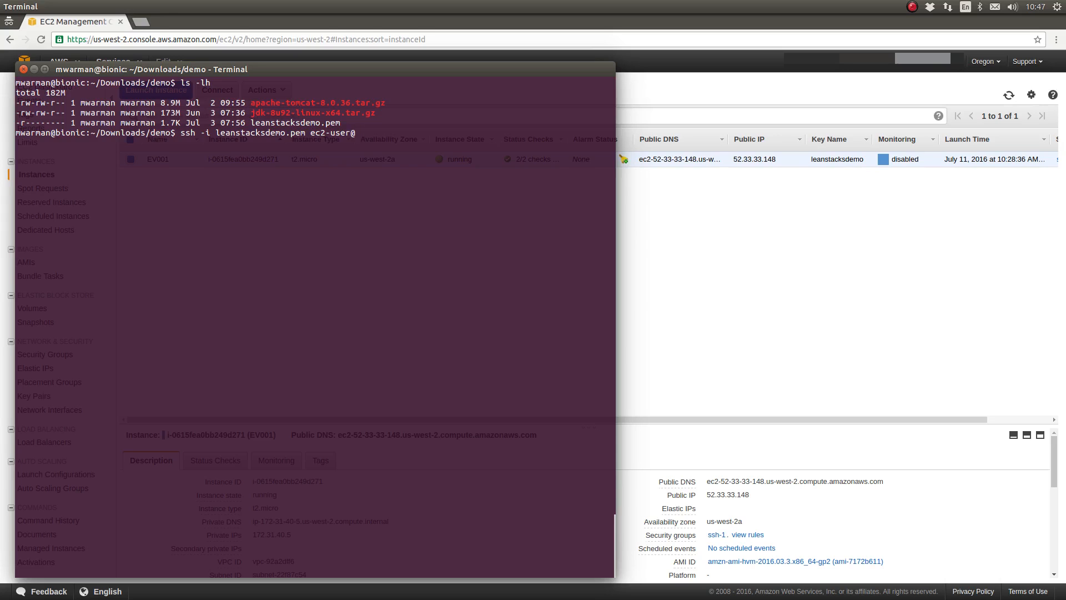
pyautogui.write('ec2-52-33-33-148.us-west-2.compute.amazonaws.com')
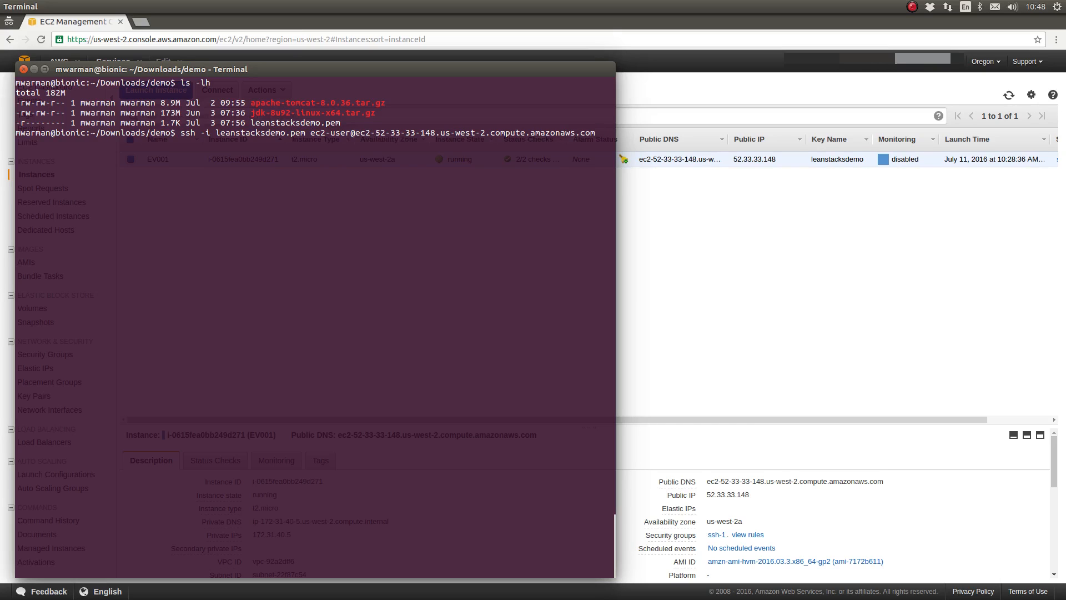
# - Connect to the instance as ec2-user, then clear the remote screen
pyautogui.press('Return')
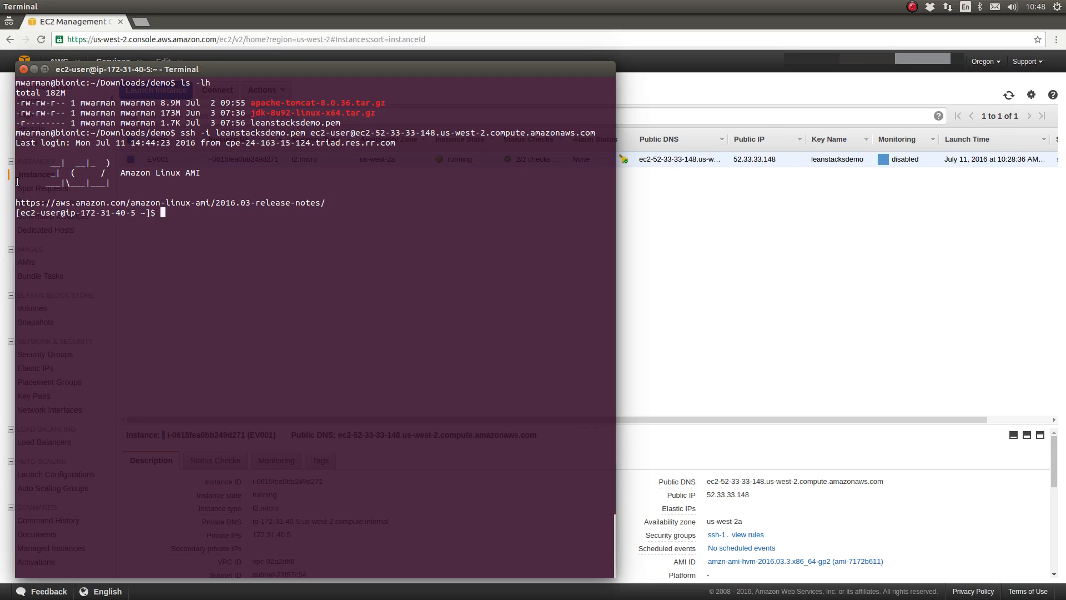
pyautogui.moveTo(150, 151)
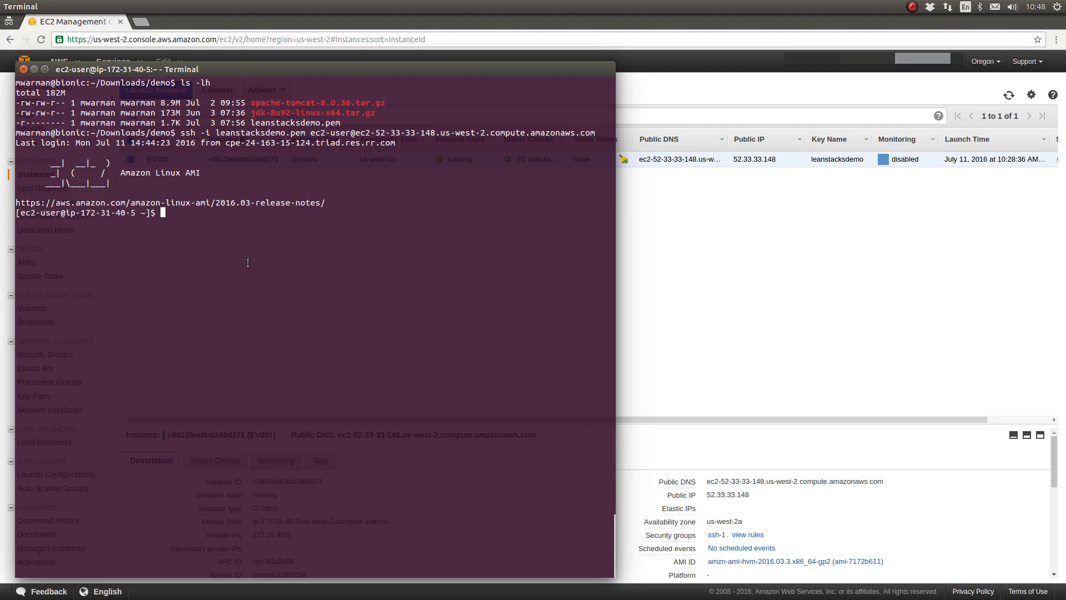
pyautogui.write('clear')
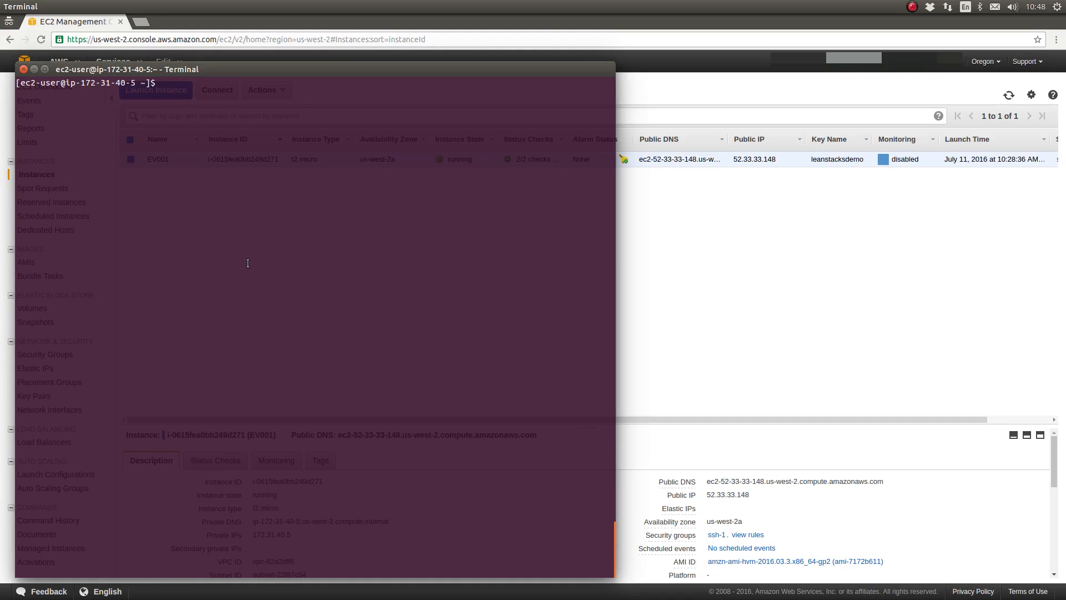
# - Open the yum manual page and highlight its 'update' command
pyautogui.write('man')
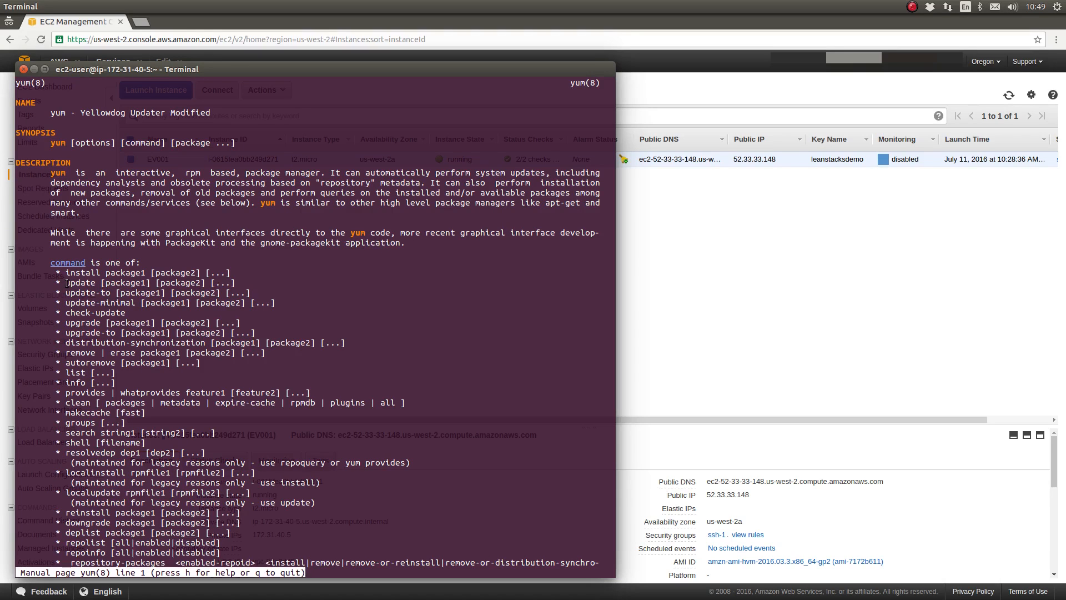
pyautogui.doubleClick(81, 282)
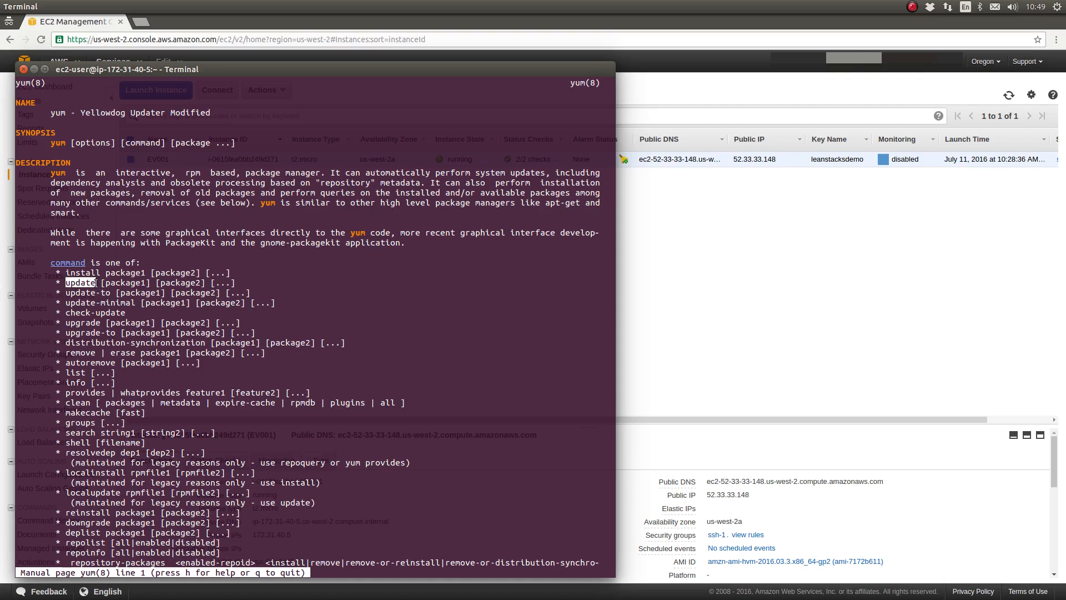
pyautogui.moveTo(98, 305)
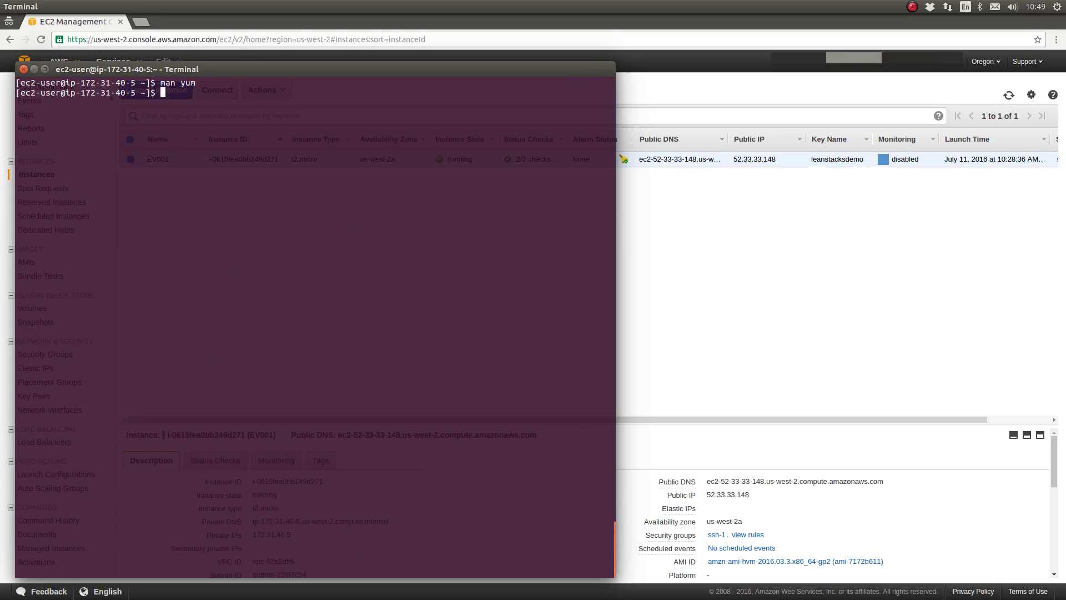
# - Clear the screen, run top on the instance, then exit it
pyautogui.write('c')
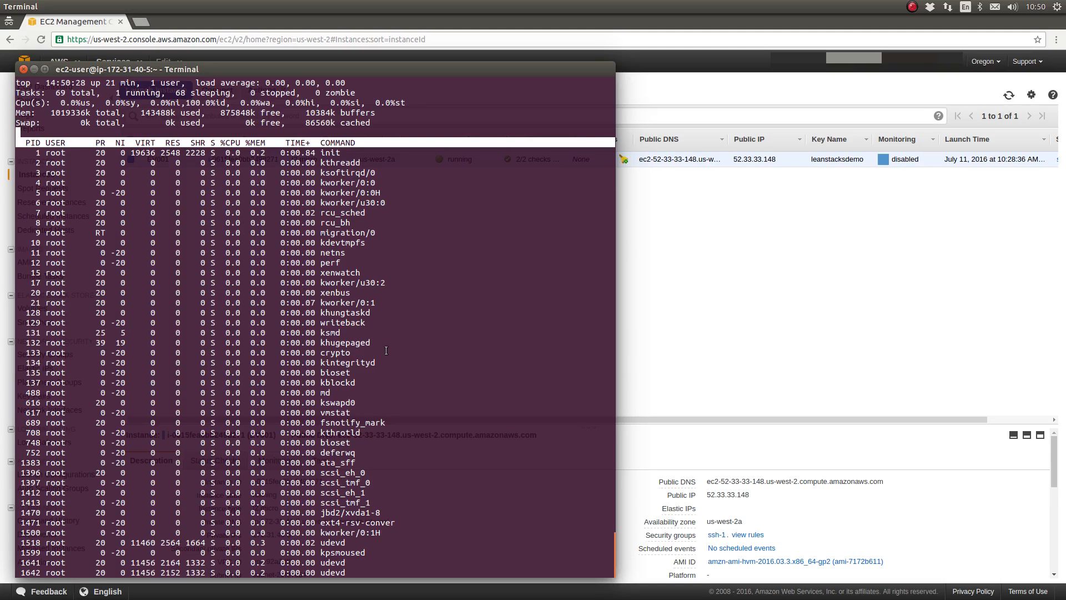
pyautogui.moveTo(496, 336)
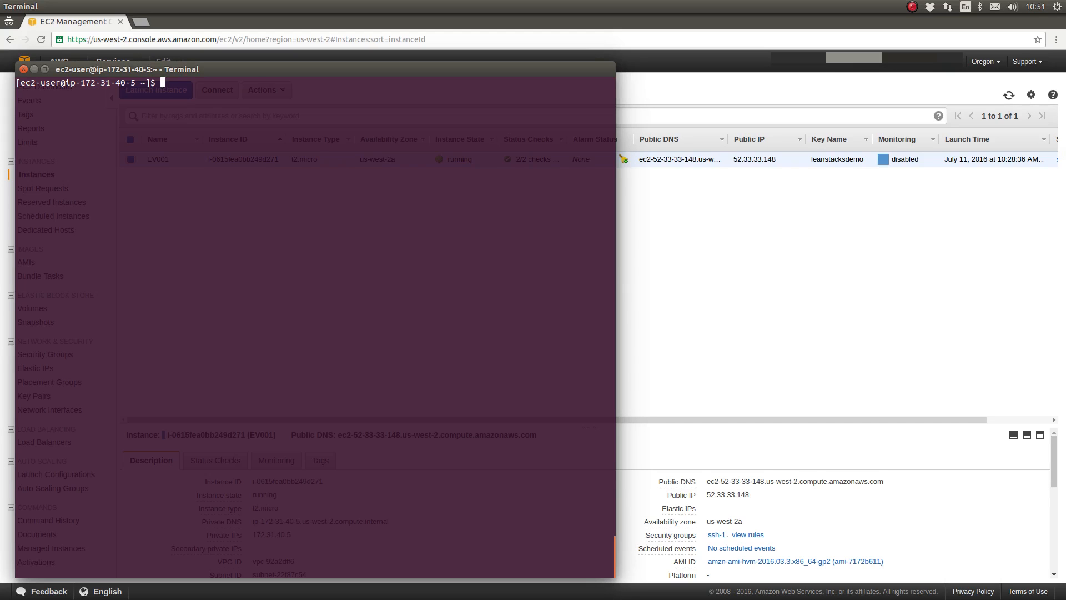
# - Run 'sudo yum install htop' on the instance
pyautogui.write('sudo')
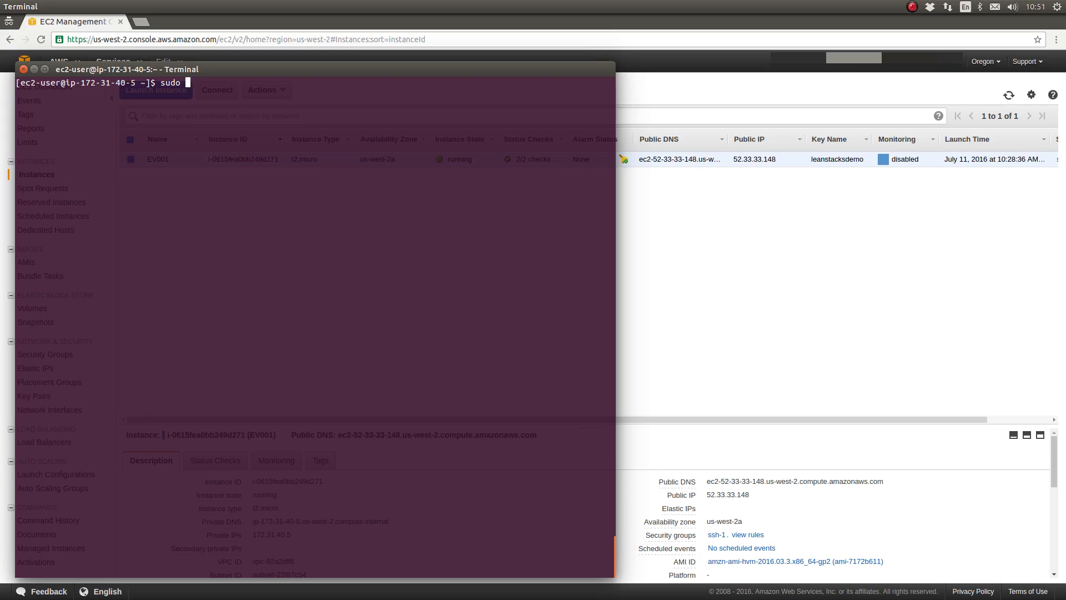
pyautogui.write('yu')
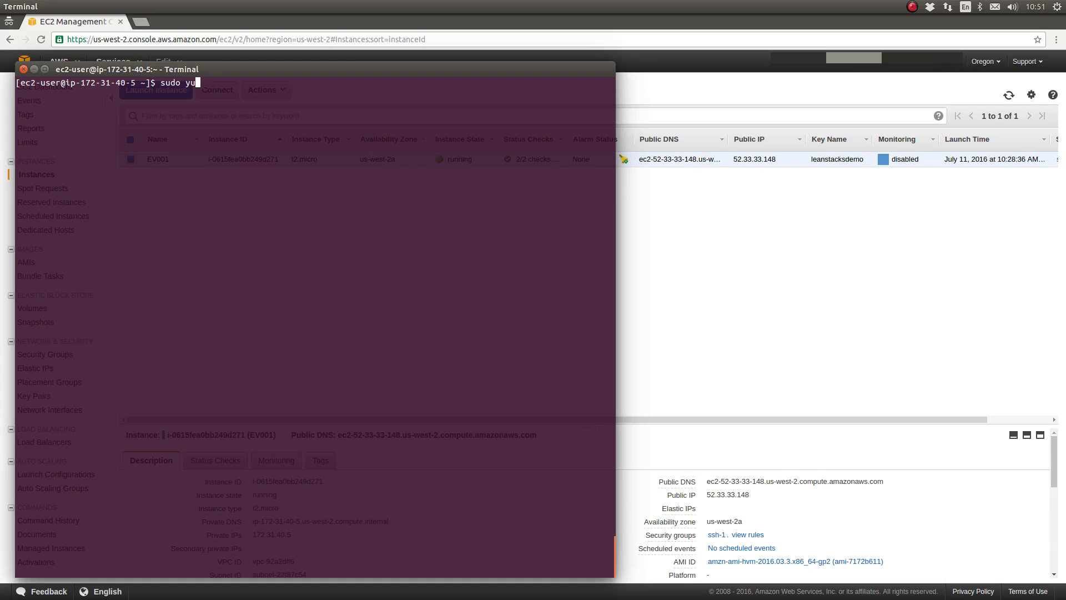
pyautogui.write('m')
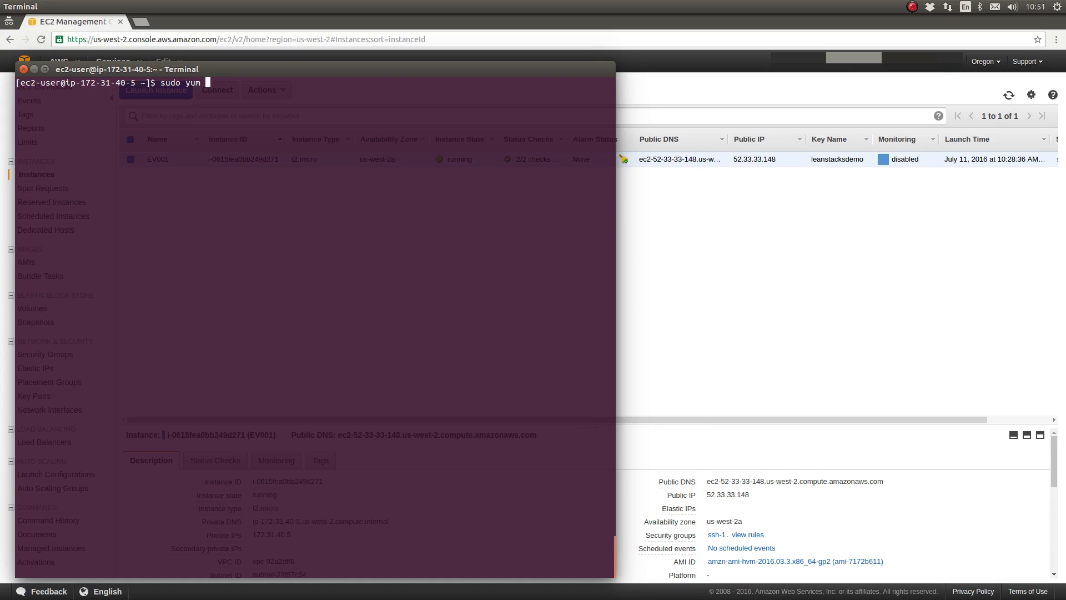
pyautogui.write('install')
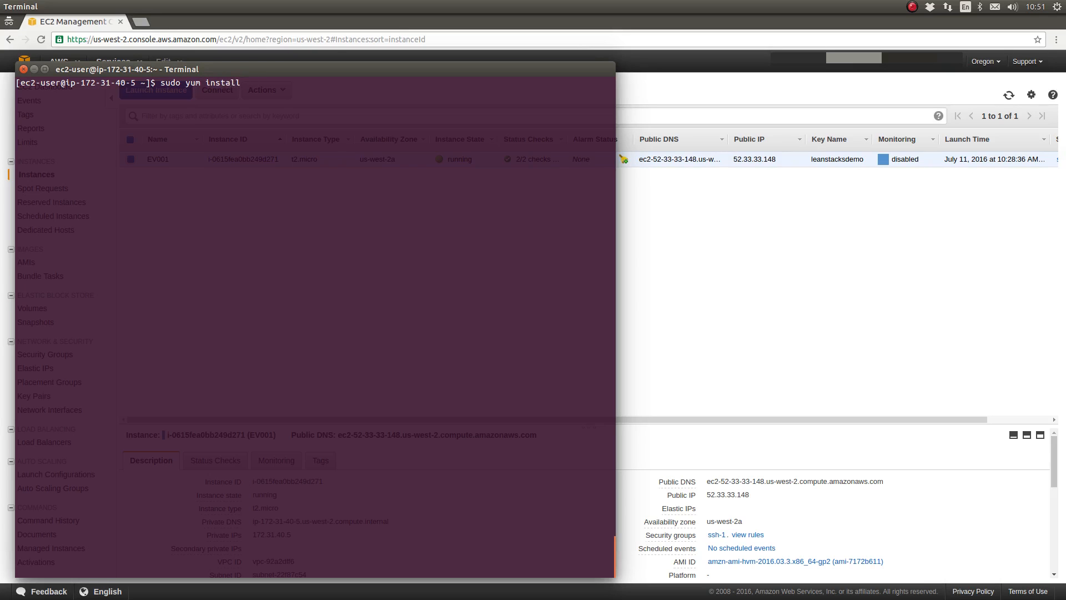
pyautogui.write('" "')
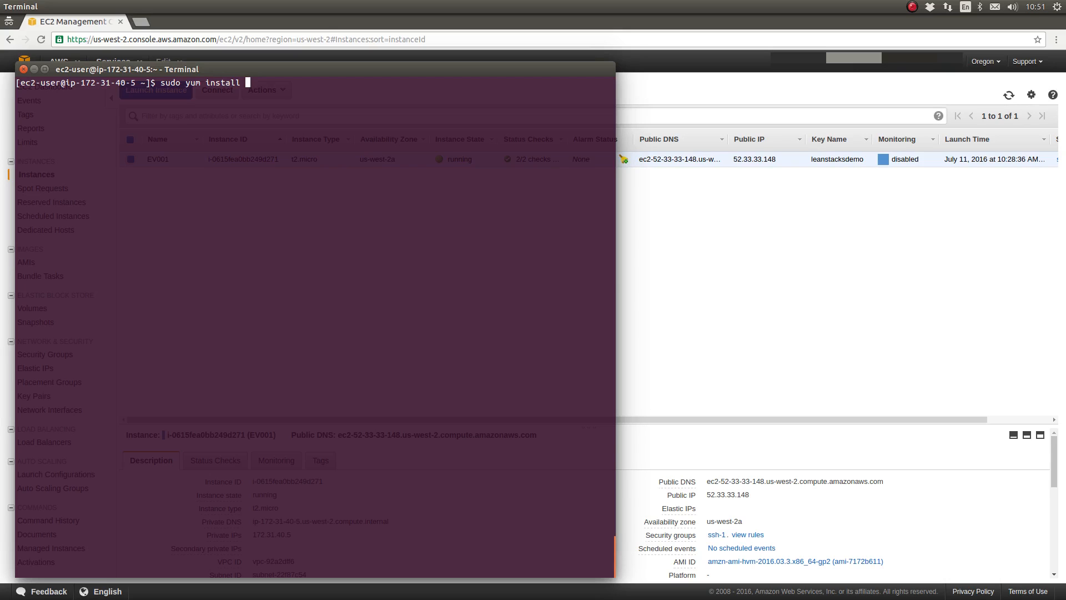
pyautogui.write('ht')
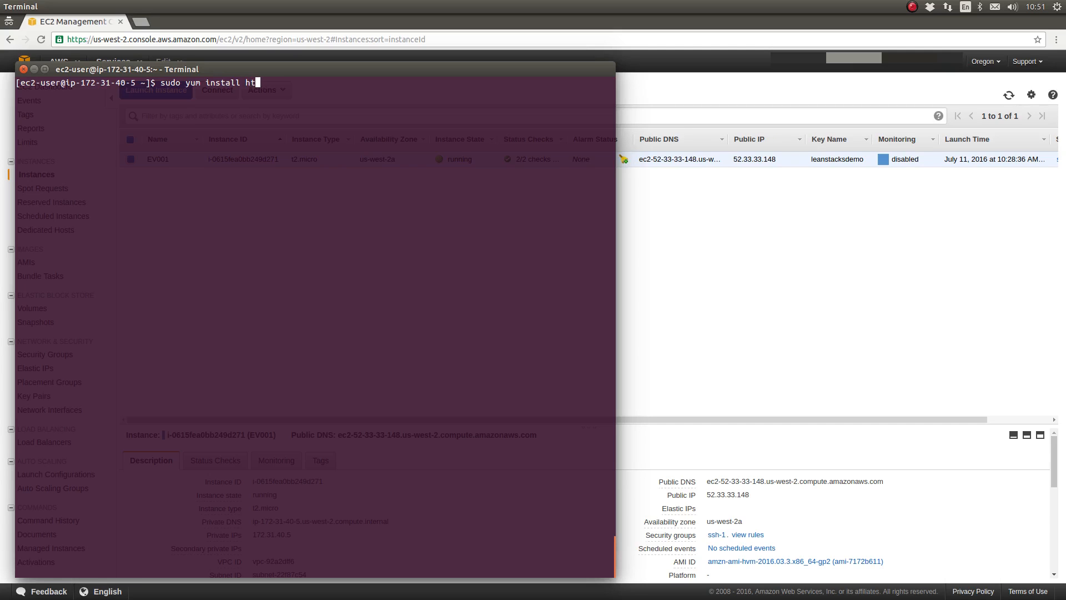
pyautogui.write('op')
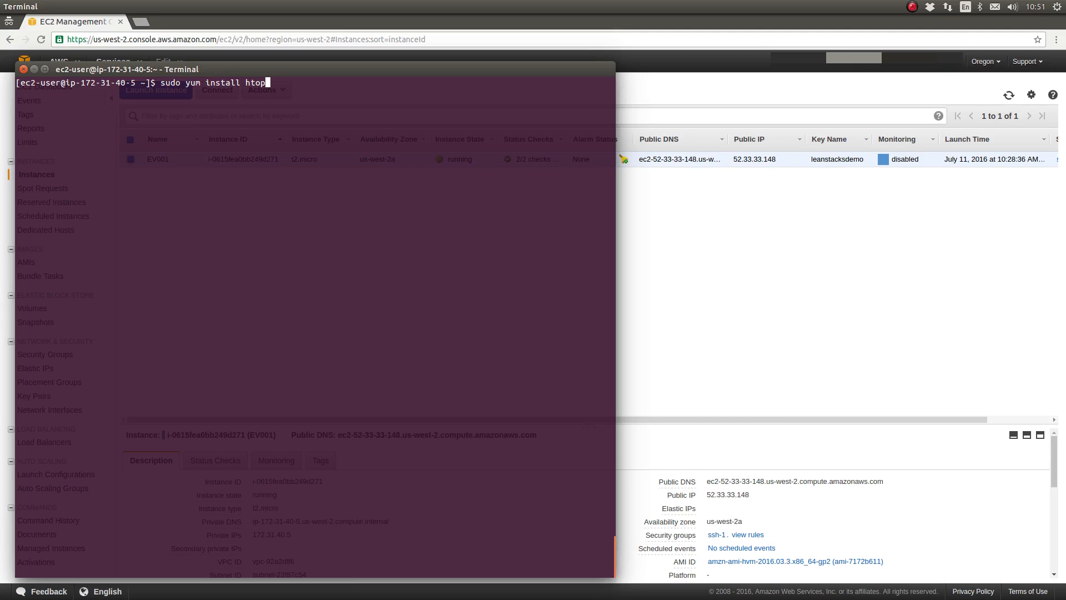
pyautogui.press('Return')
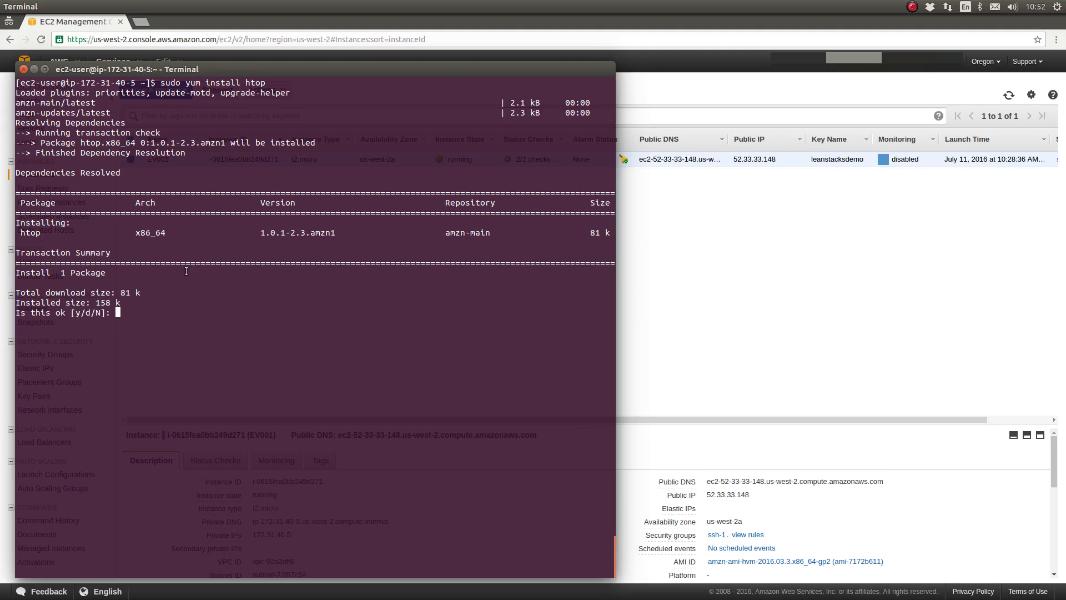
pyautogui.moveTo(203, 363)
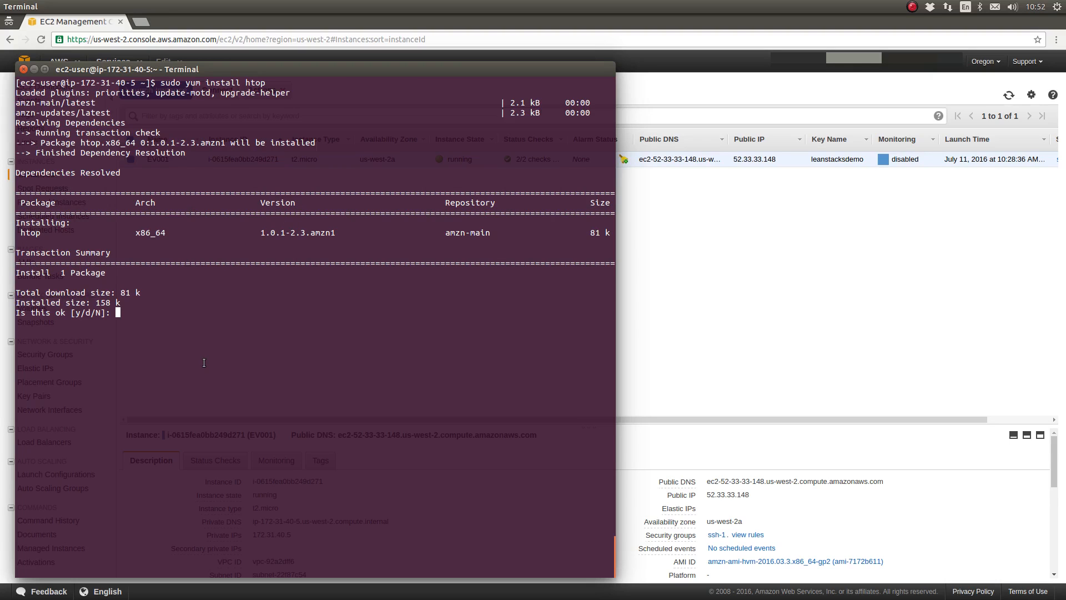
pyautogui.moveTo(79, 261)
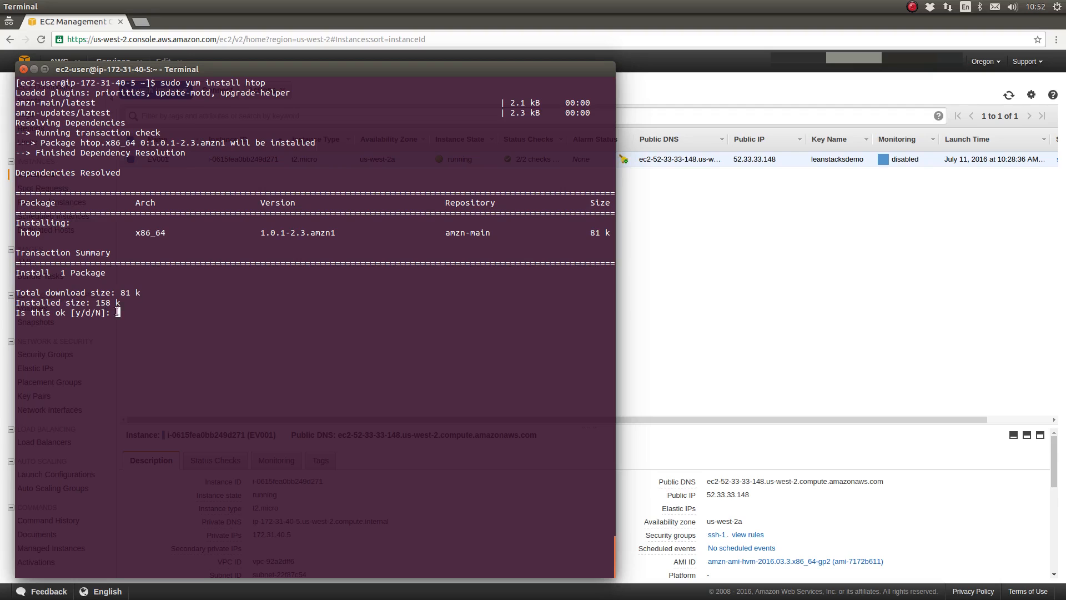
pyautogui.moveTo(200, 377)
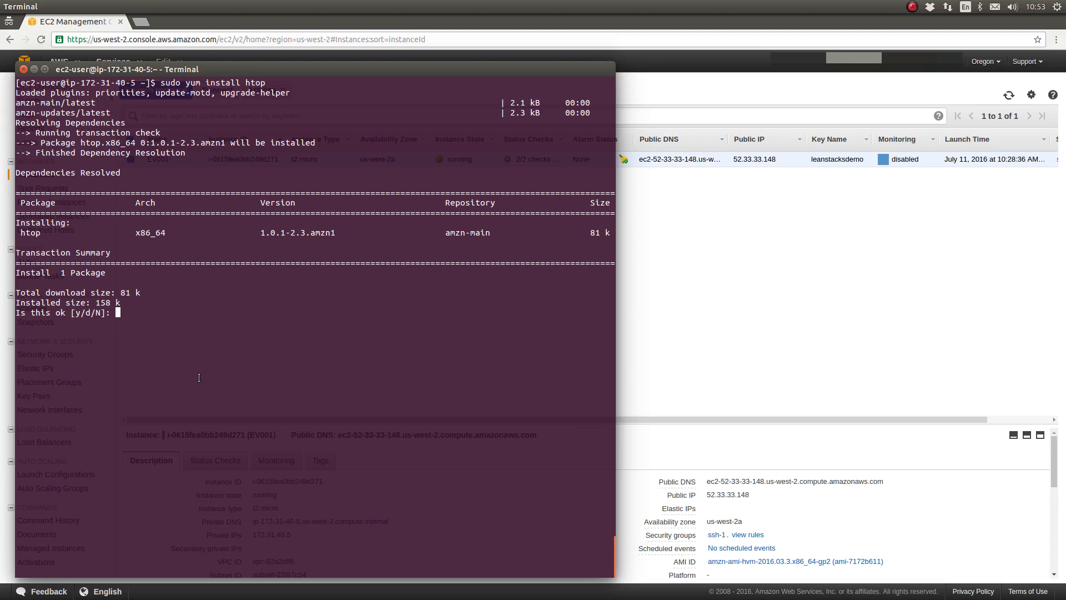
# - Confirm the 81 k htop 1.0.1 download with 'y' to complete the install
pyautogui.write('y')
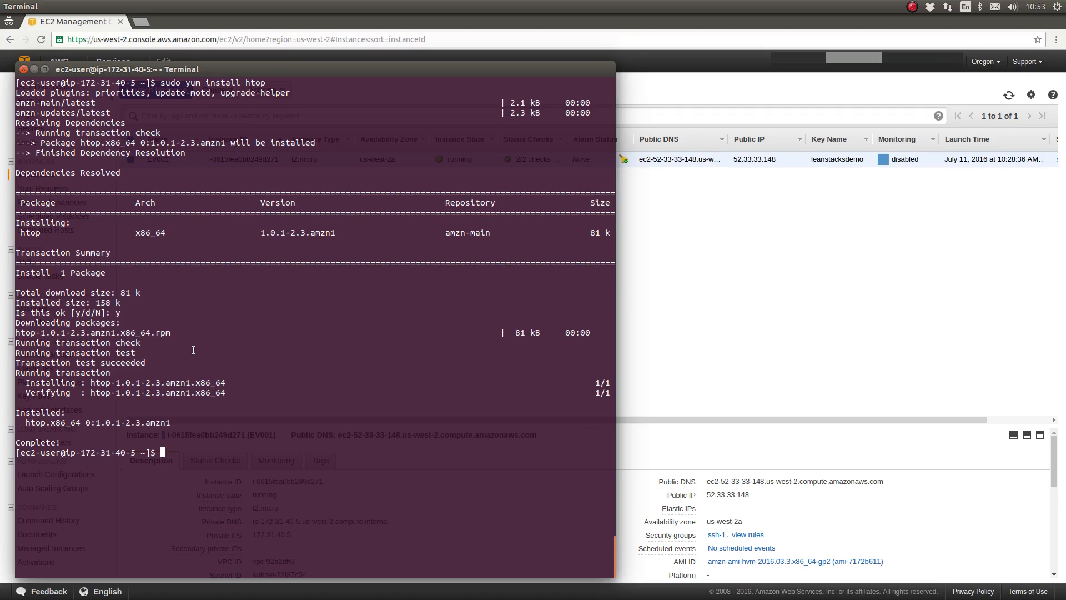
pyautogui.moveTo(100, 350)
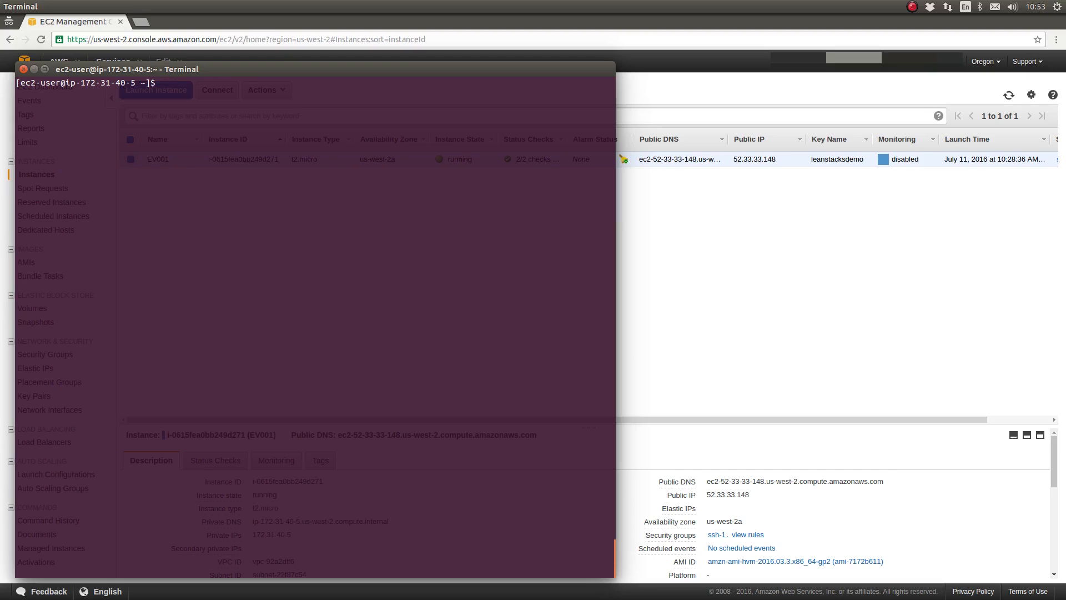
# - Run top to view the instance's processes, then start typing clear
pyautogui.write('top')
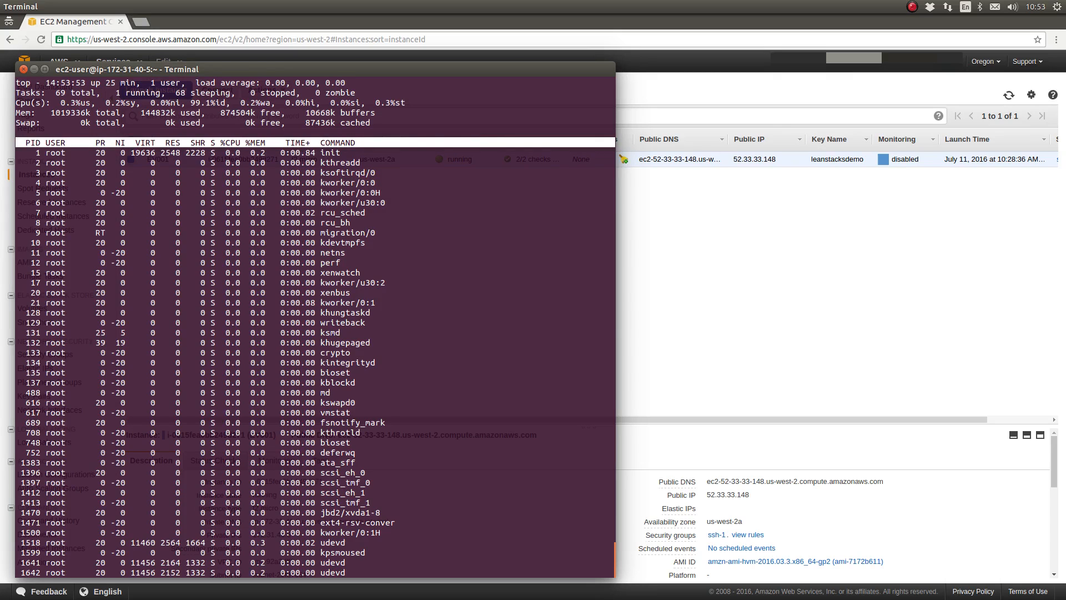
pyautogui.write('cle')
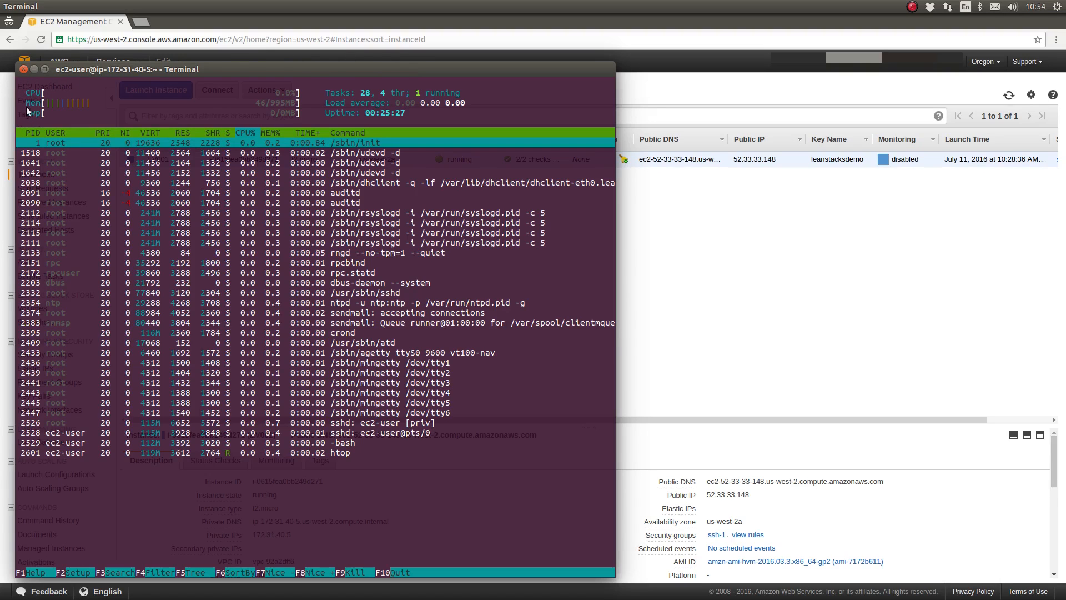
pyautogui.moveTo(398, 126)
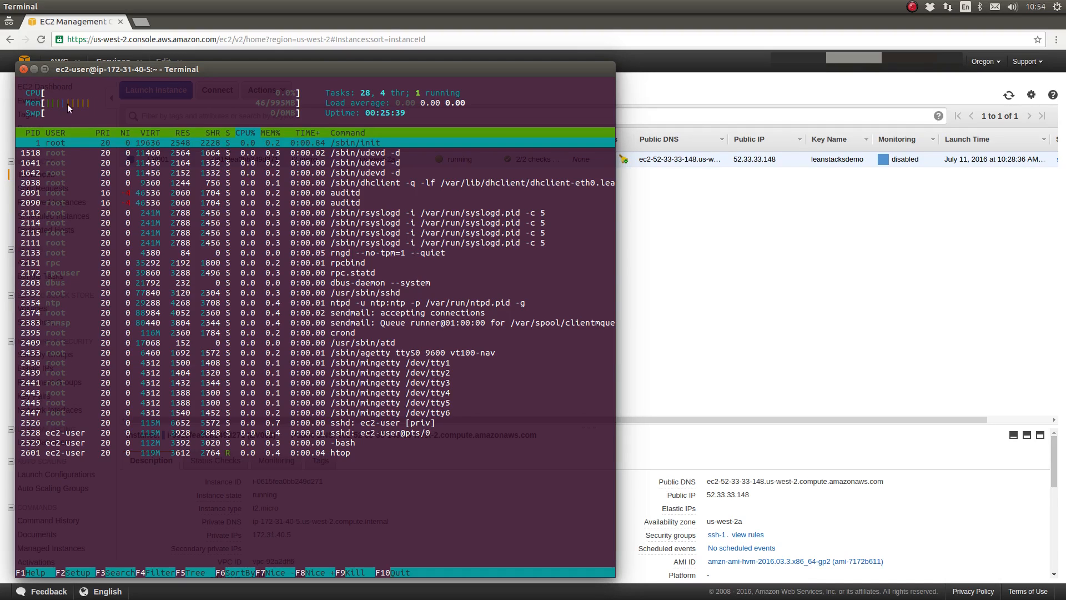
pyautogui.moveTo(137, 79)
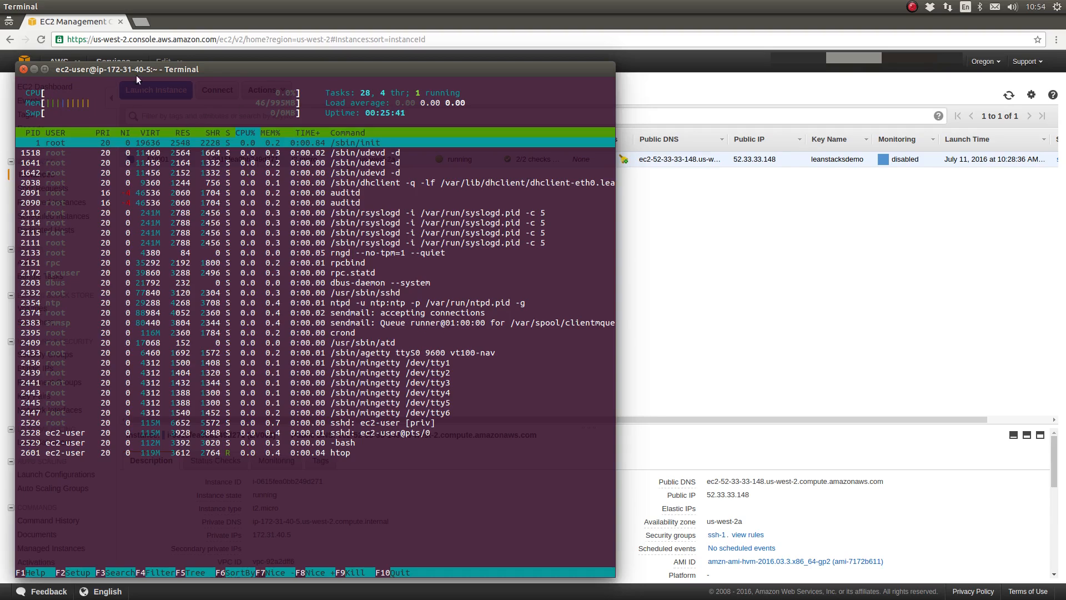
pyautogui.moveTo(39, 87)
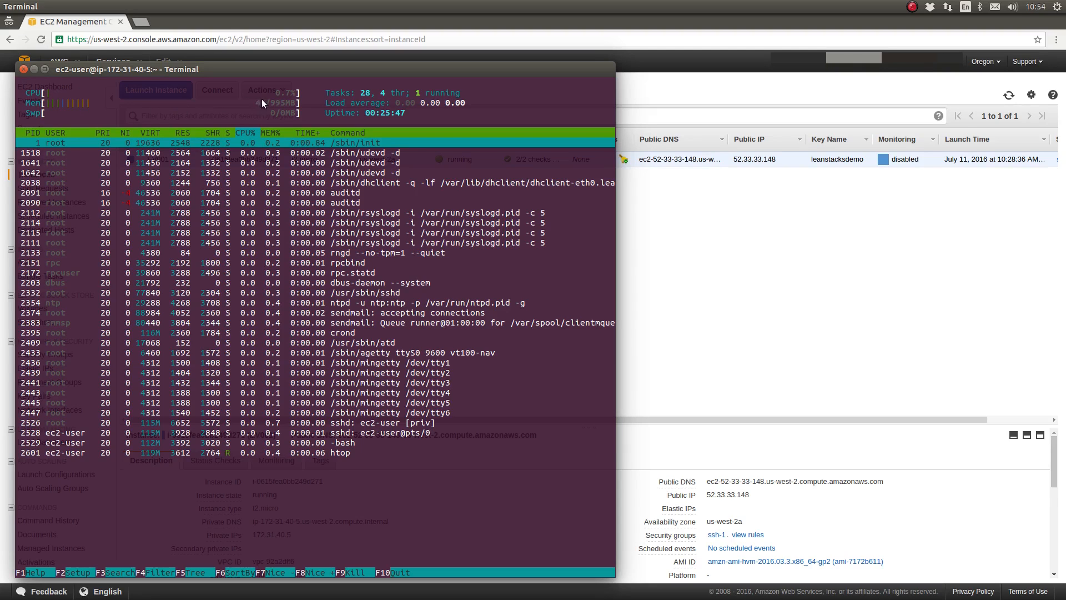
pyautogui.moveTo(252, 102)
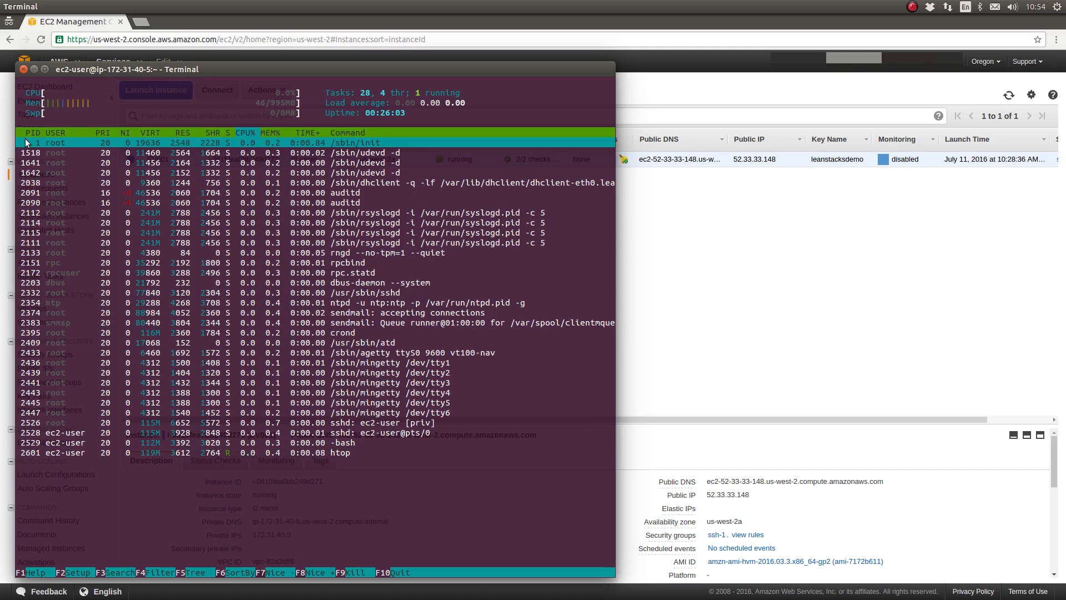
pyautogui.moveTo(49, 429)
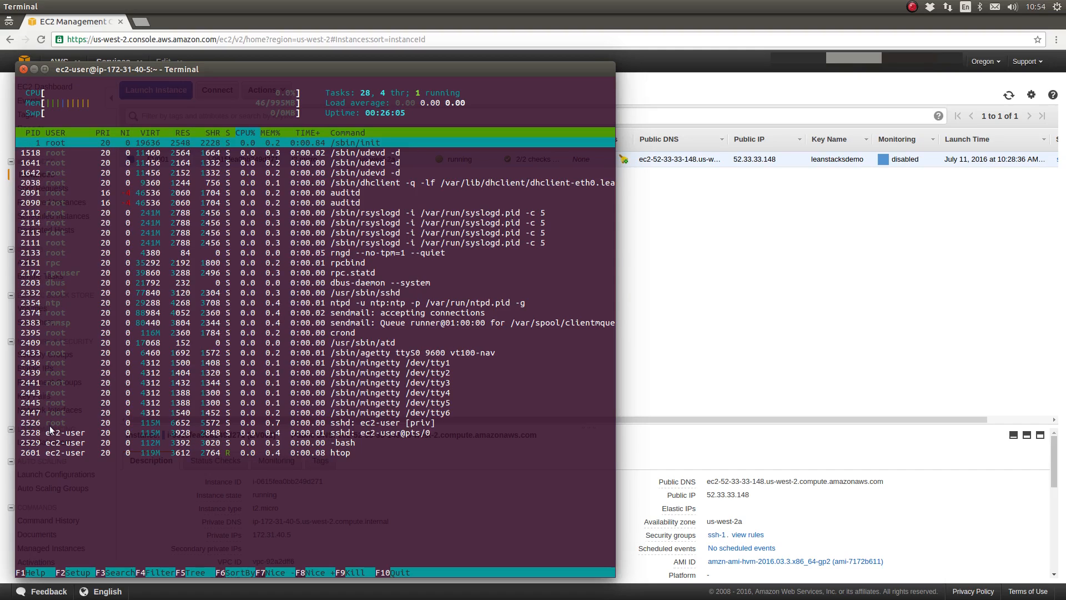
pyautogui.moveTo(255, 180)
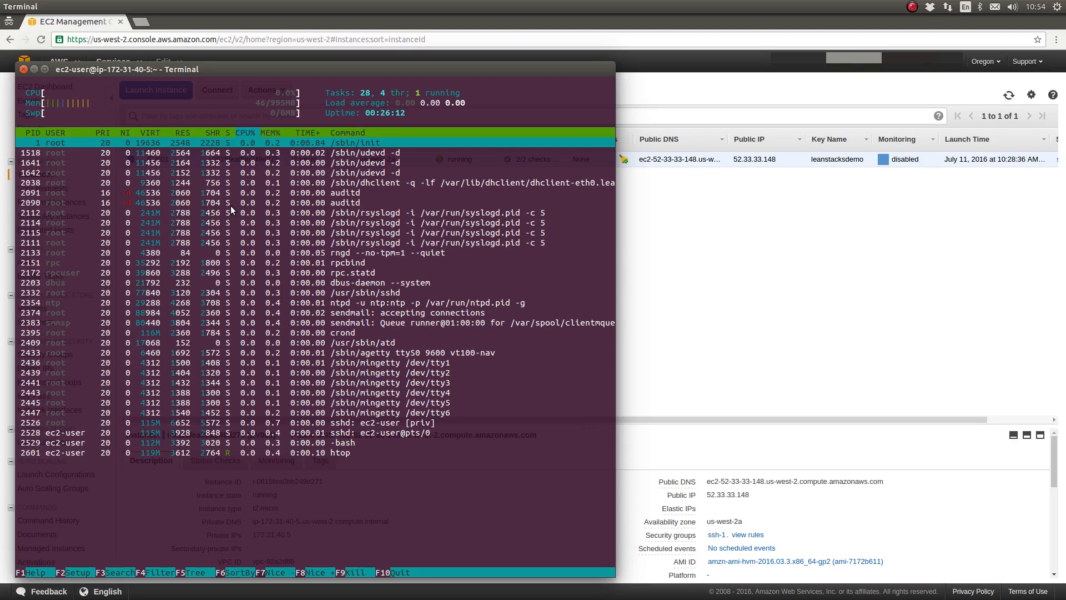
pyautogui.moveTo(245, 467)
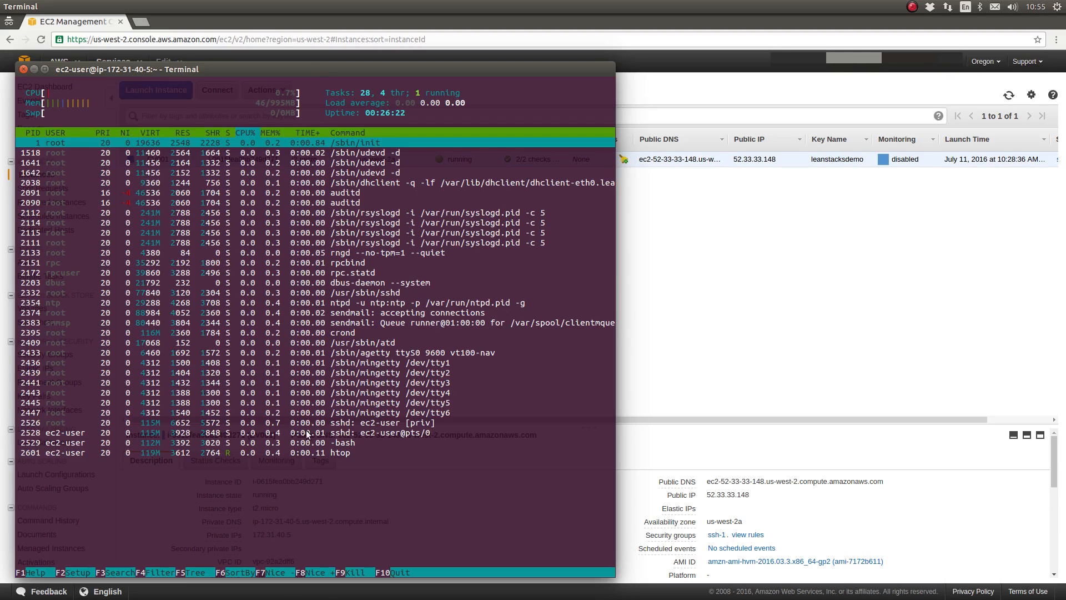
pyautogui.moveTo(403, 494)
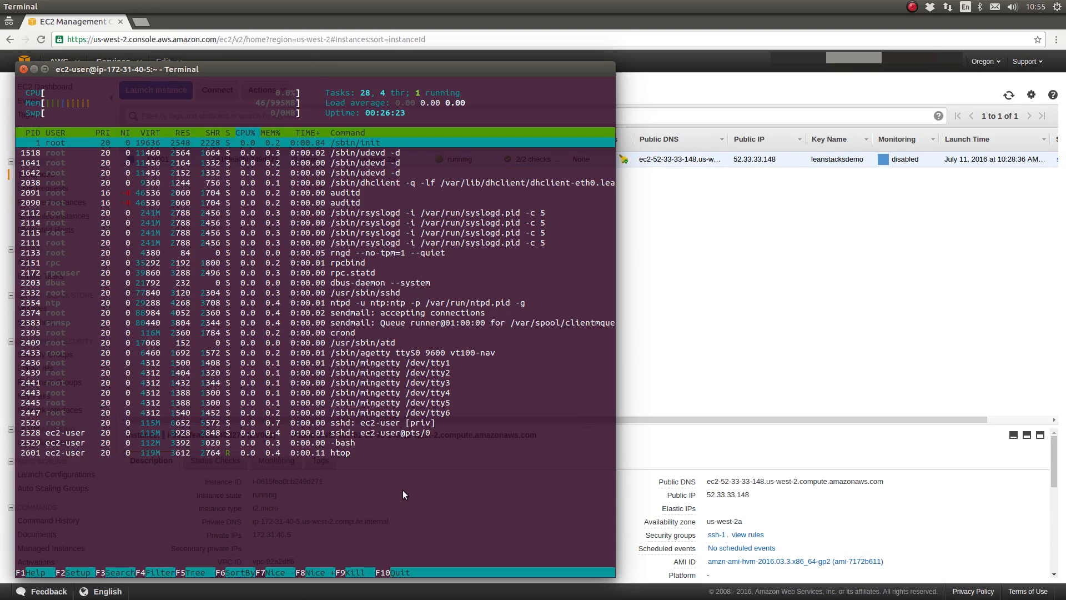